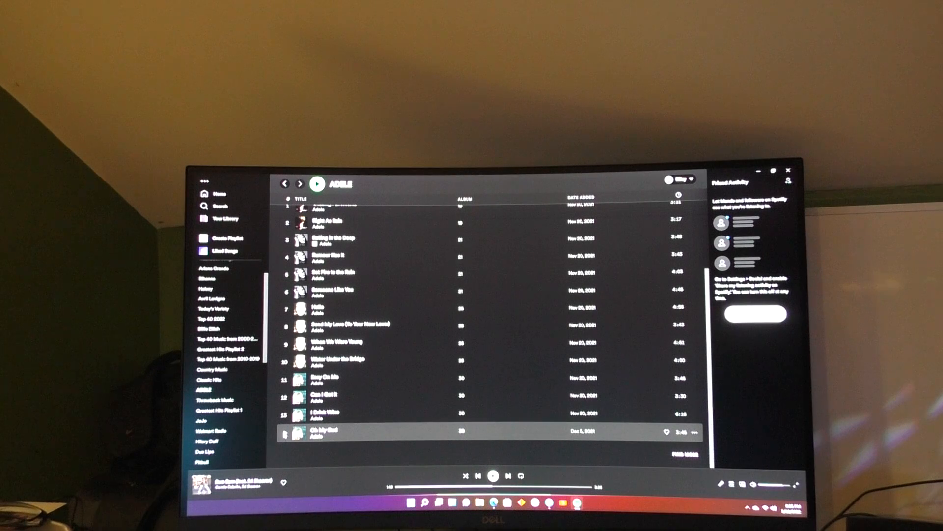
- Start playing 'Oh My God', the fourteenth and last track in the ADELE playlist
double_click(325, 433)
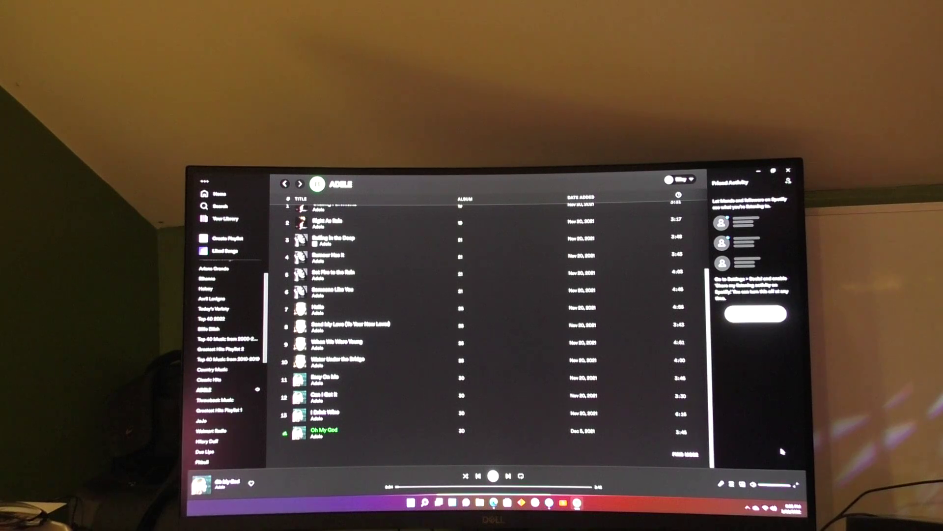
mouse_move(777, 466)
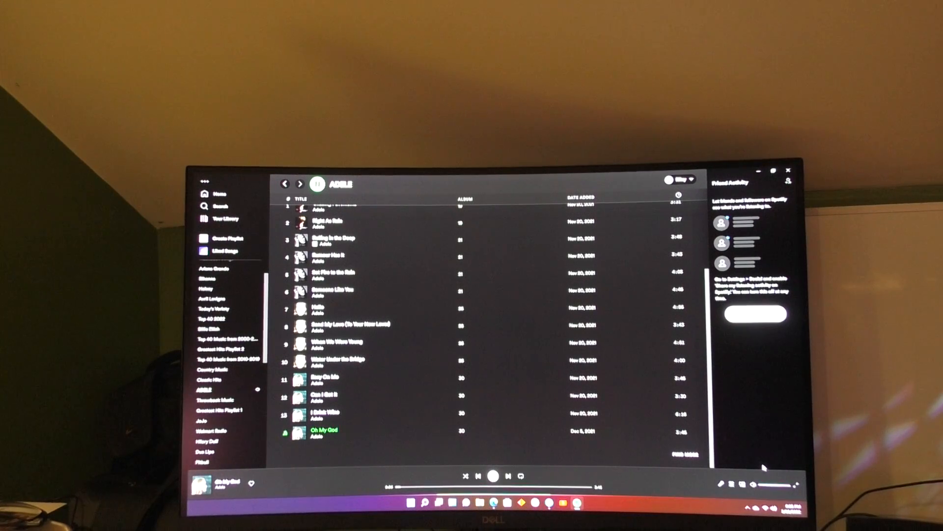